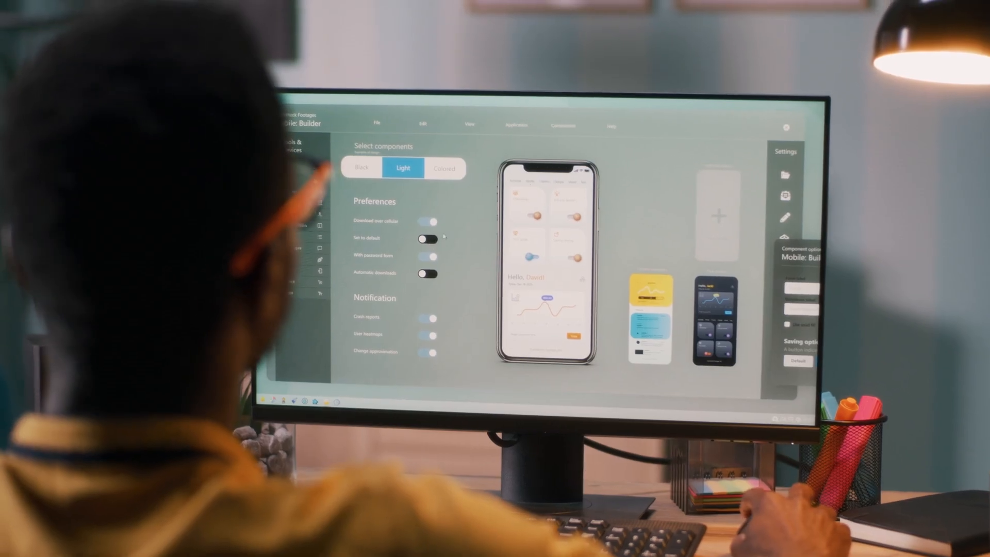
click(449, 147)
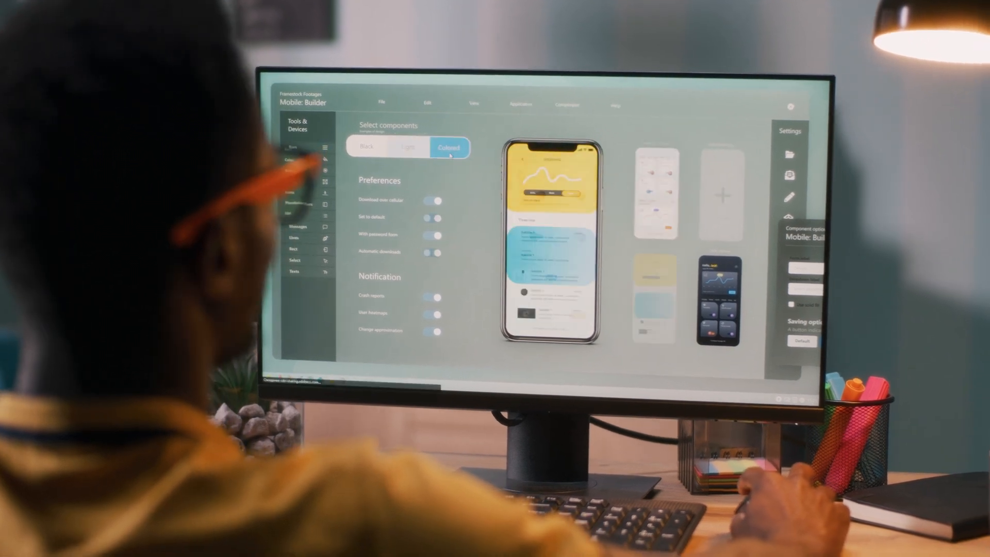